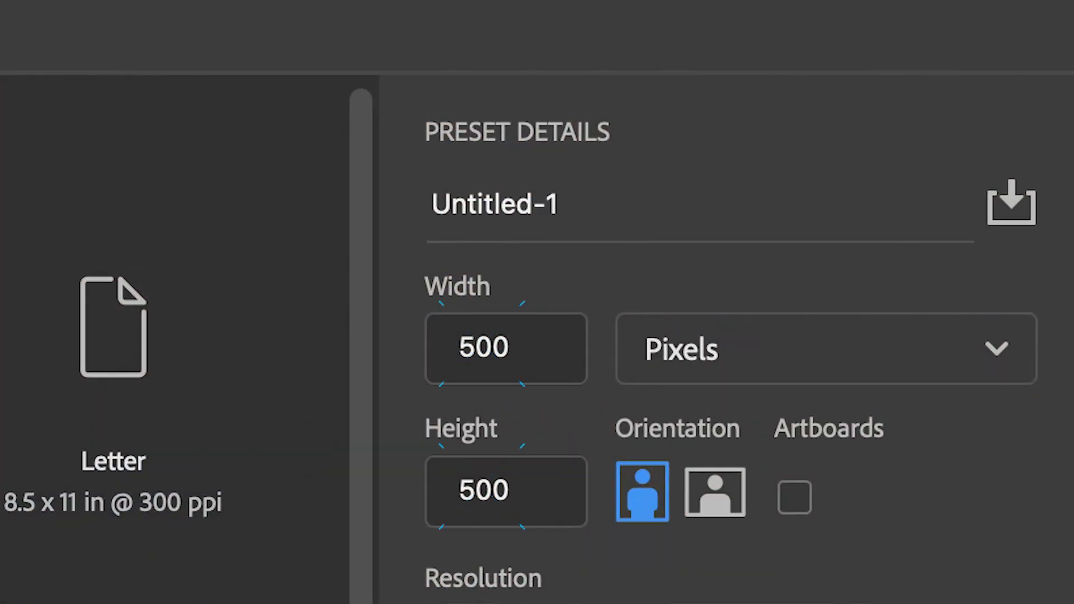
Scroll to view the three triangle layers over the chevron background
{"action": "scroll", "scroll_direction": "down", "scroll_amount": 3}
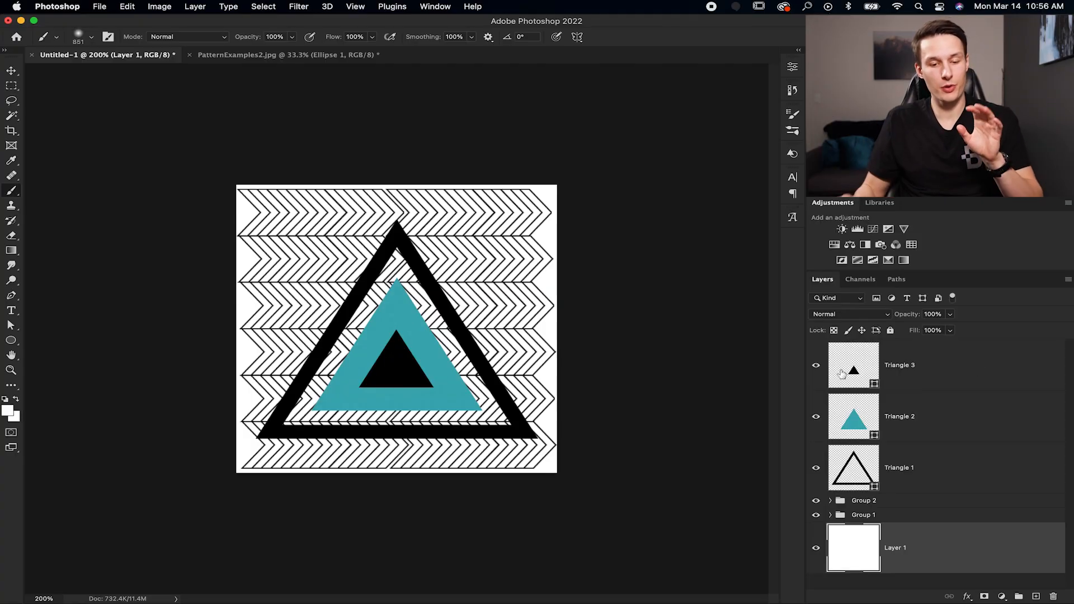
{"action": "mouse_move", "coordinate": [787, 373]}
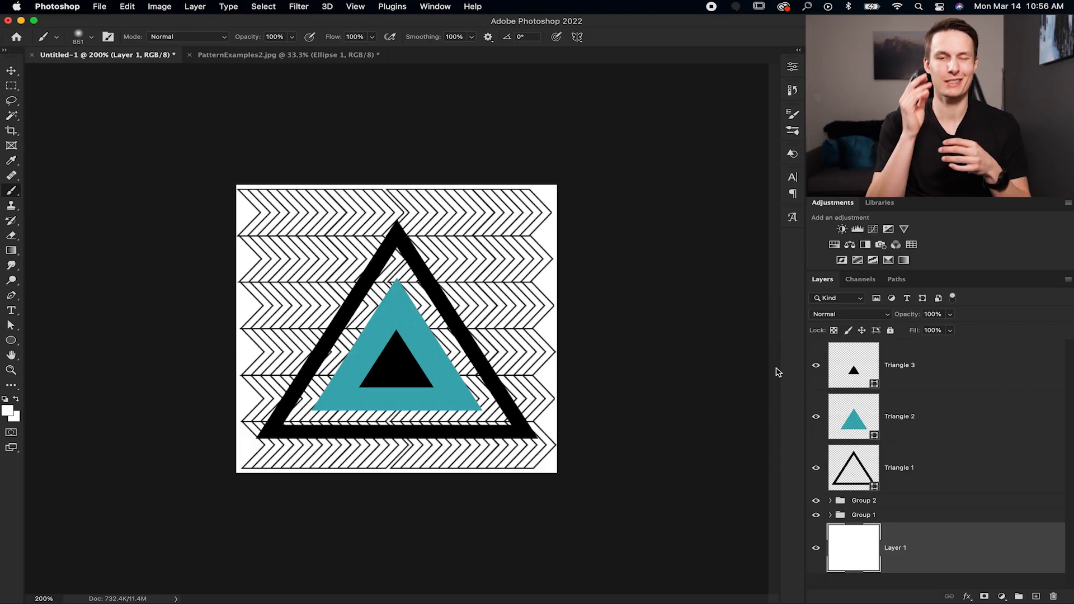
{"action": "mouse_move", "coordinate": [766, 373]}
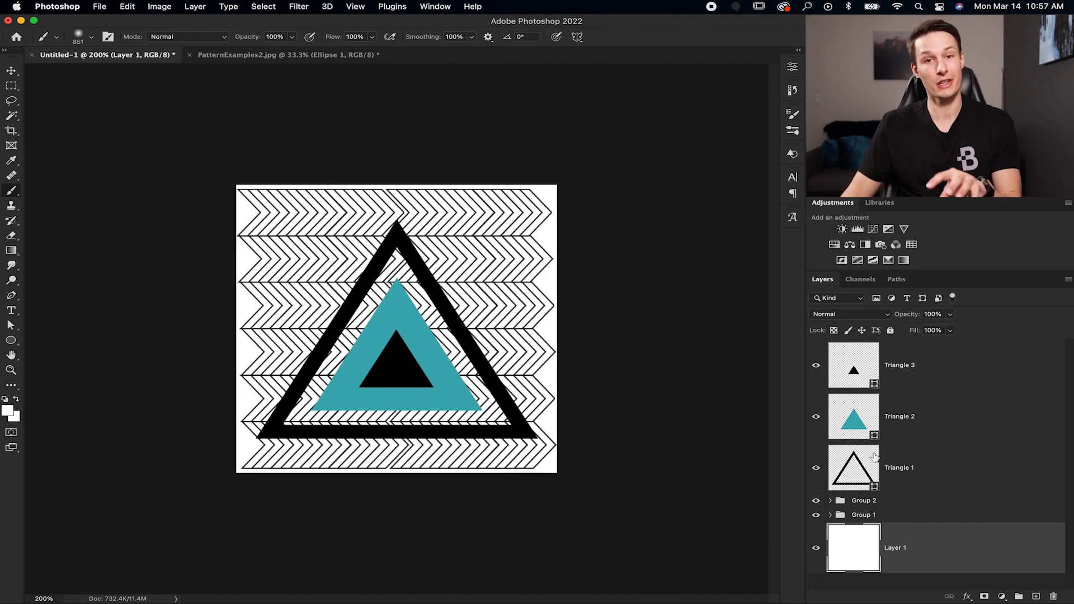
Make the Triangle 3 layer the active layer
{"action": "left_click", "coordinate": [922, 416]}
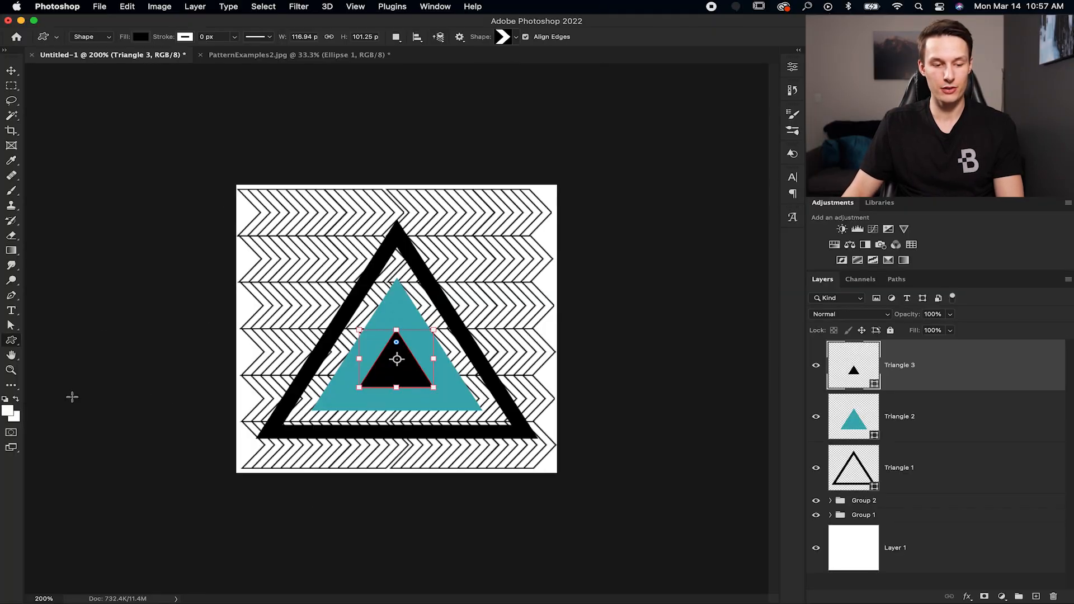
{"action": "left_click", "coordinate": [515, 37]}
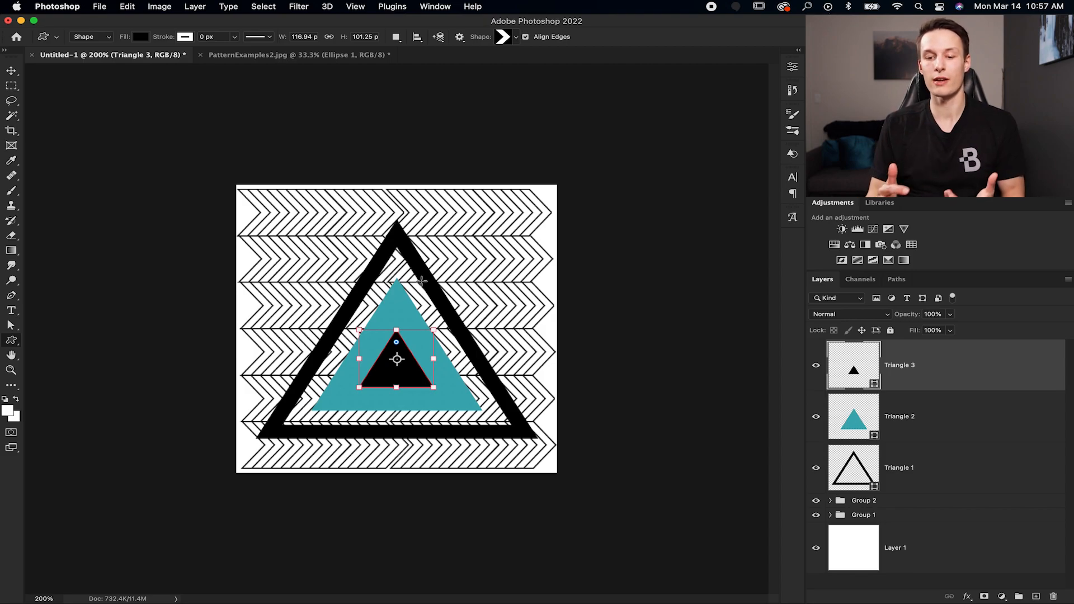
{"action": "mouse_move", "coordinate": [450, 274]}
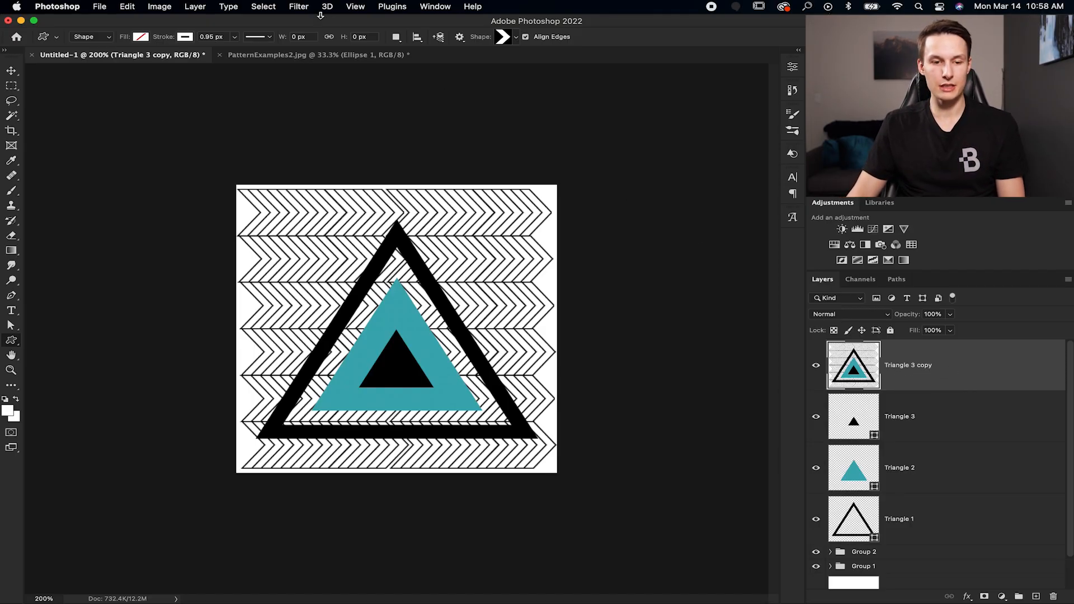
Apply the Offset filter at 250 px horizontal and 250 px vertical
{"action": "left_click", "coordinate": [298, 7]}
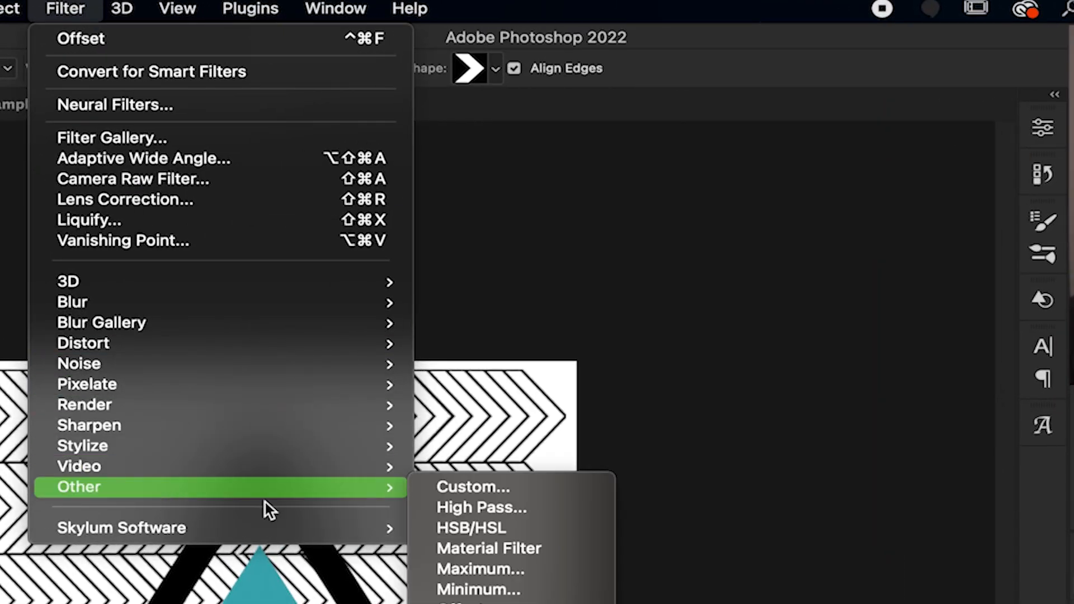
{"action": "left_click", "coordinate": [84, 38]}
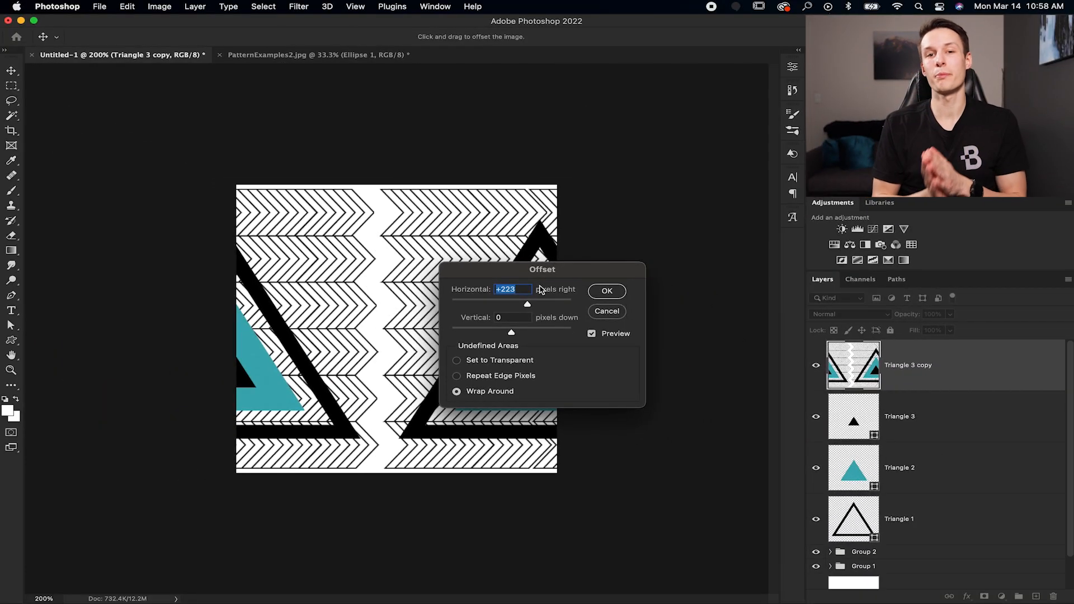
{"action": "mouse_move", "coordinate": [530, 274]}
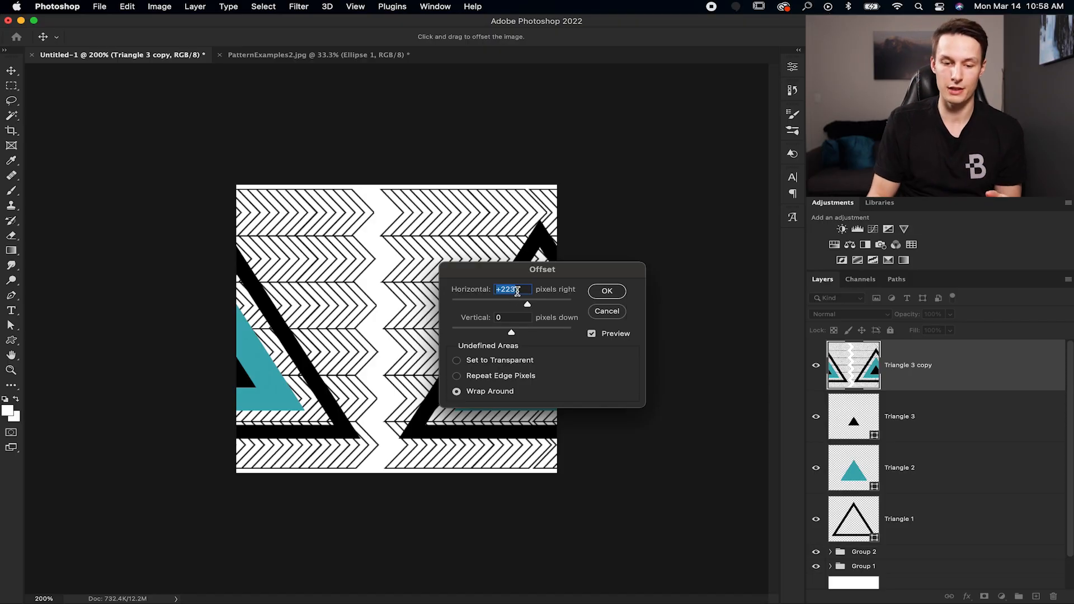
{"action": "type", "text": "250"}
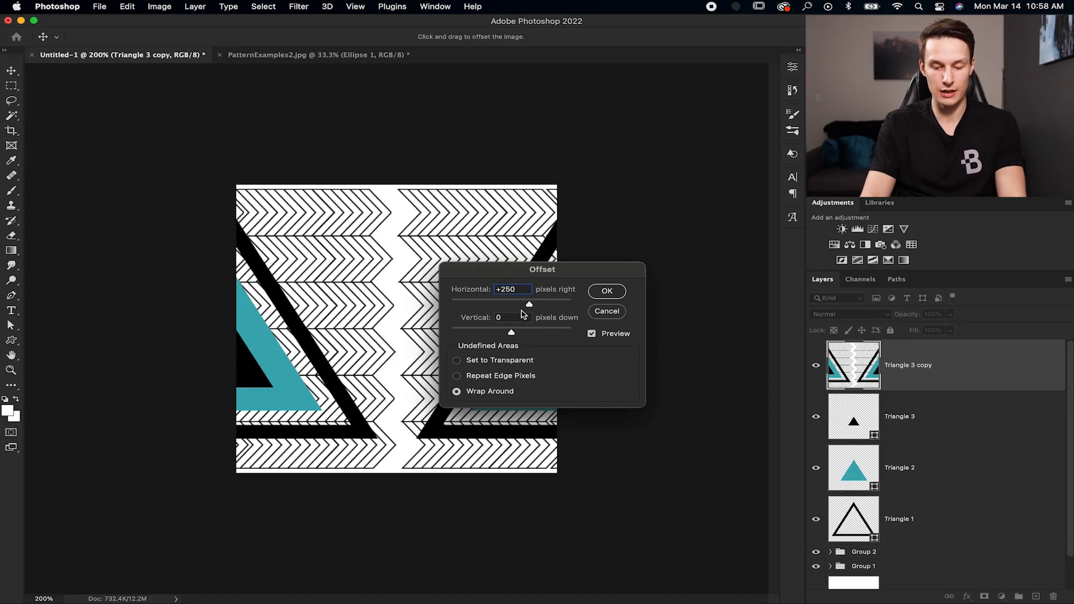
{"action": "left_click", "coordinate": [512, 317]}
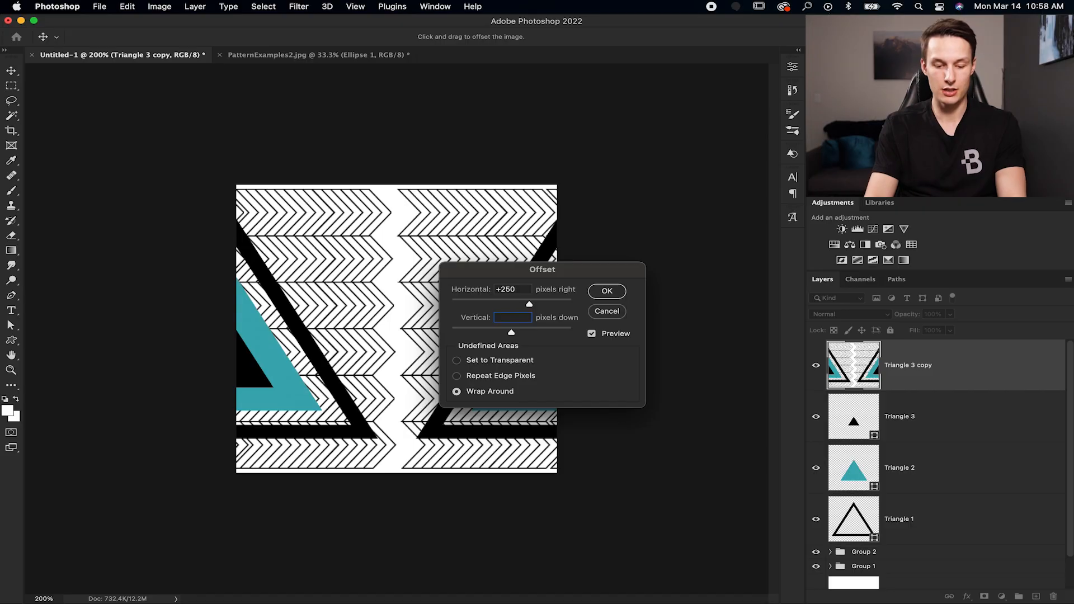
{"action": "type", "text": "250"}
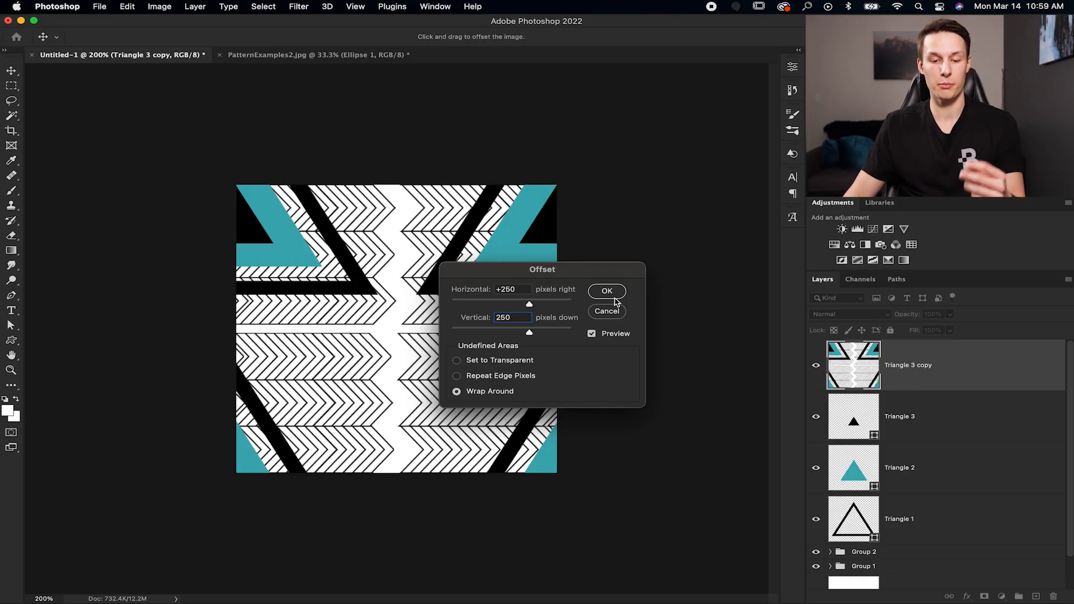
{"action": "left_click", "coordinate": [607, 291]}
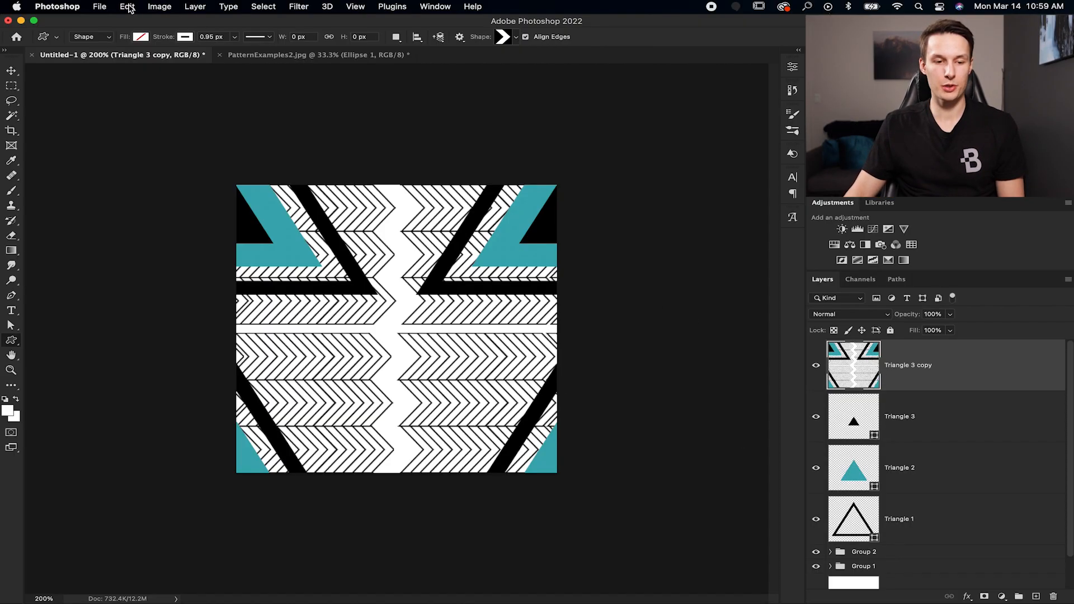
Define the offset design as a pattern named 'Triangle Pattern'
{"action": "left_click", "coordinate": [123, 7]}
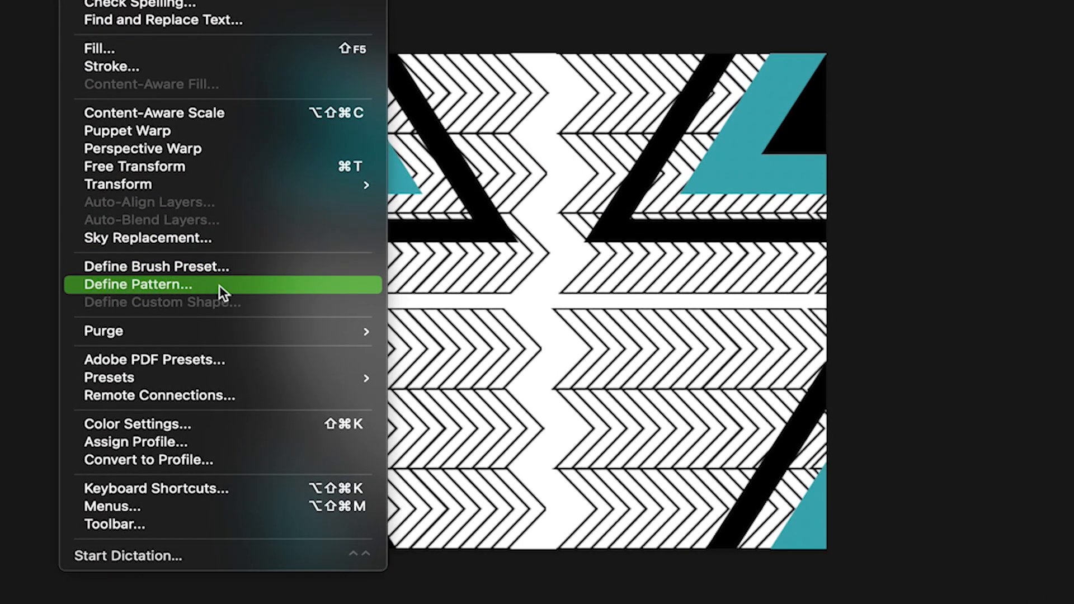
{"action": "left_click", "coordinate": [138, 285]}
{"action": "type", "text": "Triangle Pattern"}
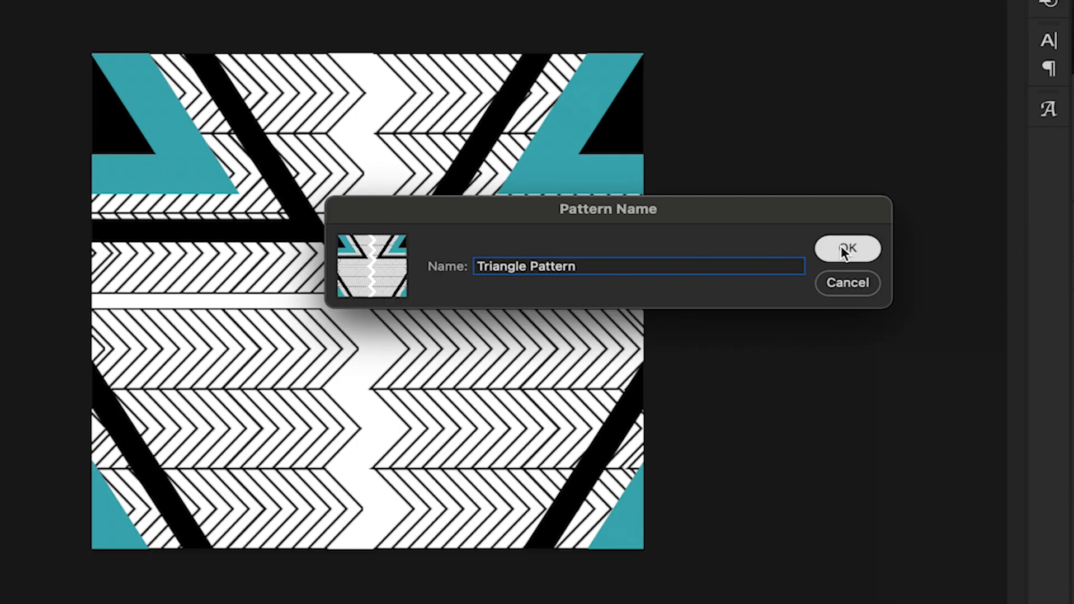
{"action": "left_click", "coordinate": [847, 249]}
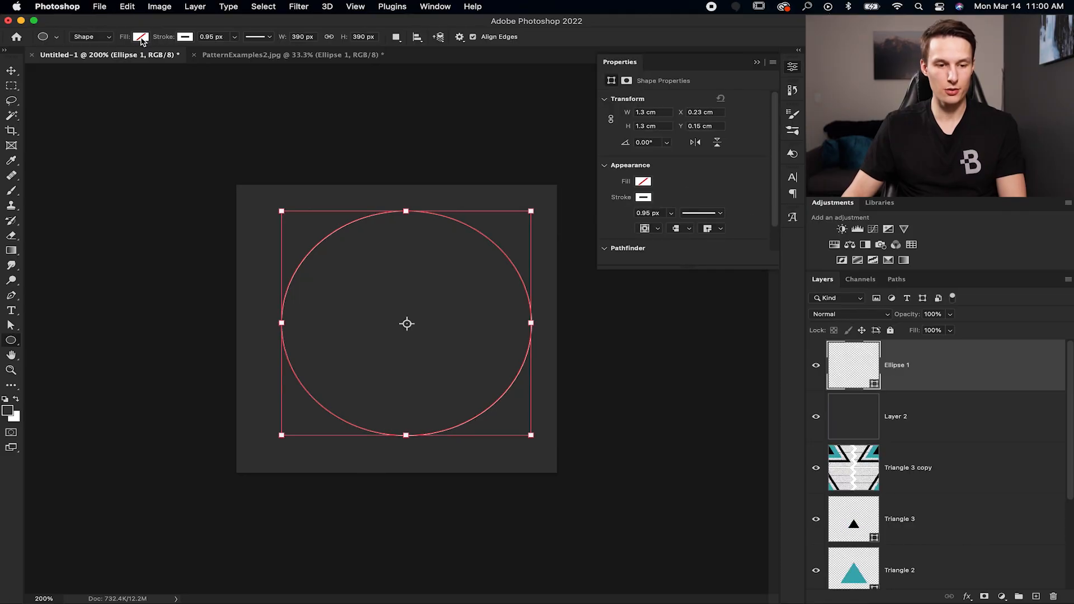
Set the ellipse fill to Triangle Pattern at 23% scale
{"action": "left_click", "coordinate": [136, 37]}
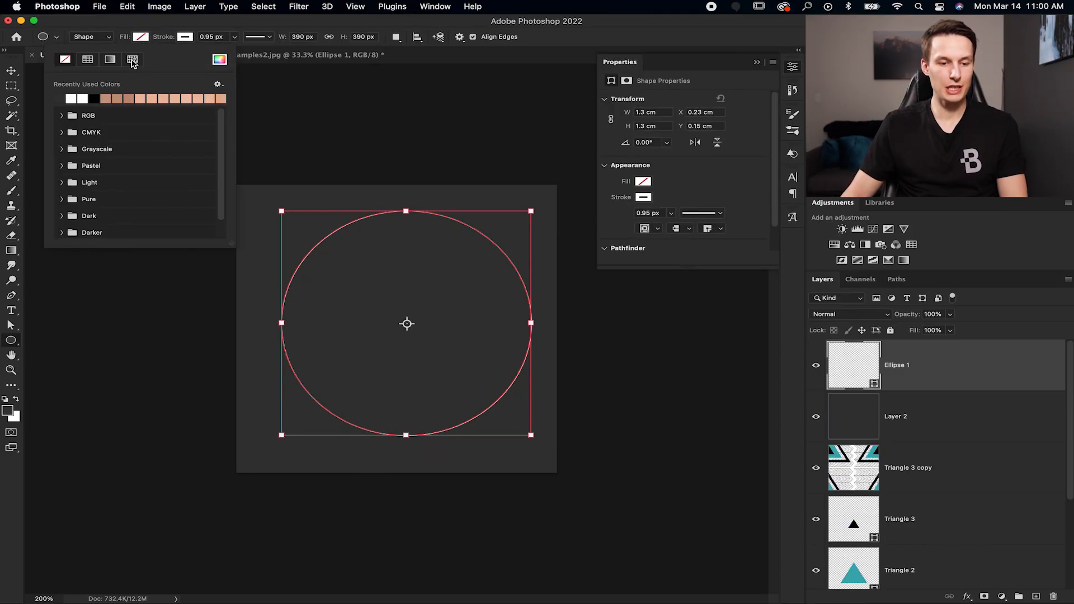
{"action": "left_click", "coordinate": [133, 59]}
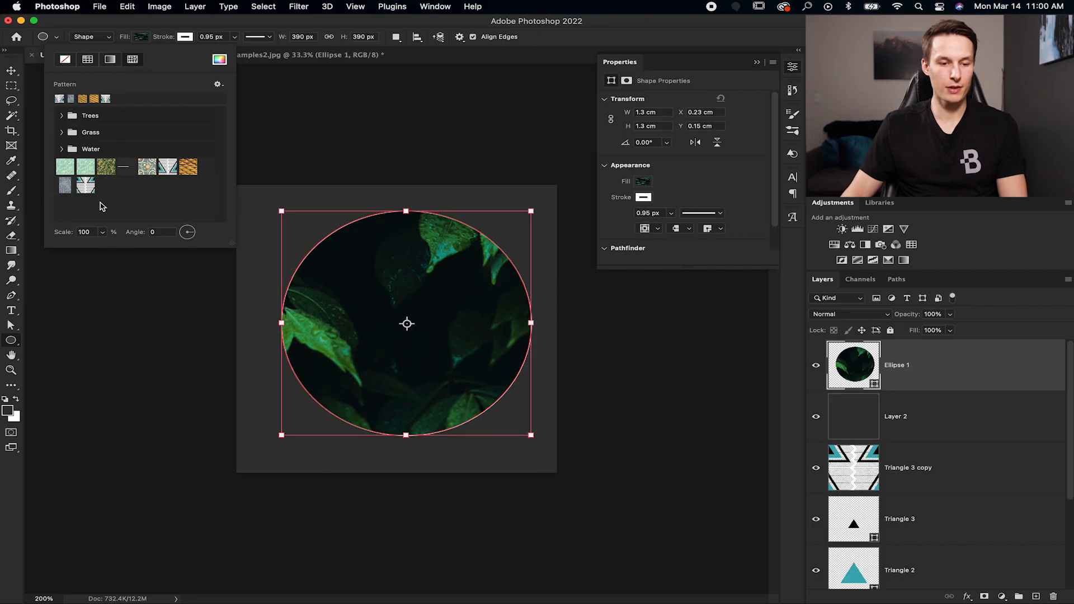
{"action": "left_click", "coordinate": [86, 184]}
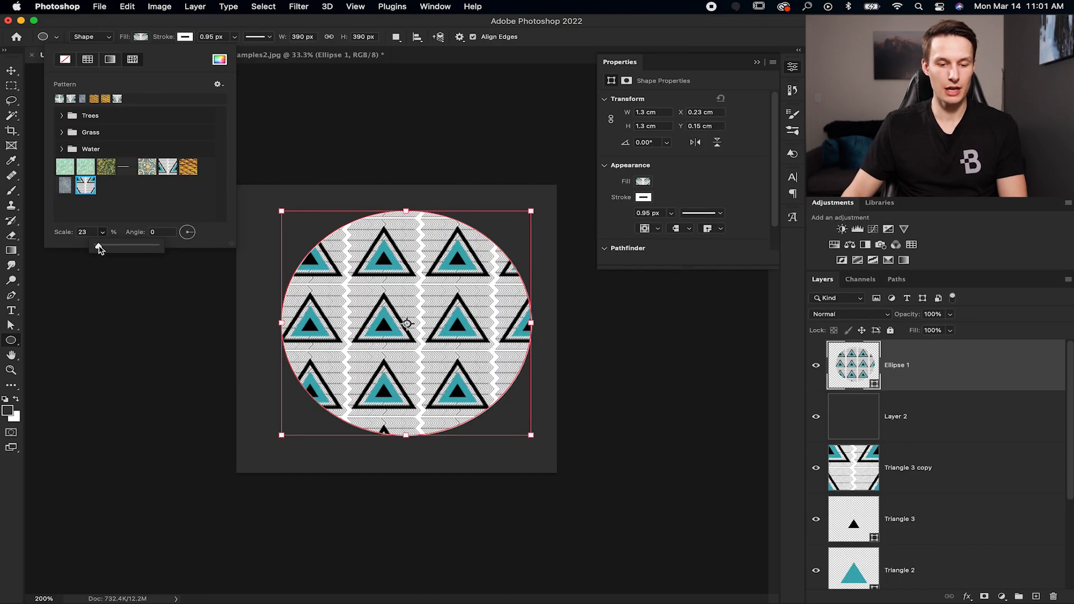
{"action": "left_click_drag", "start_coordinate": [100, 245], "coordinate": [96, 245]}
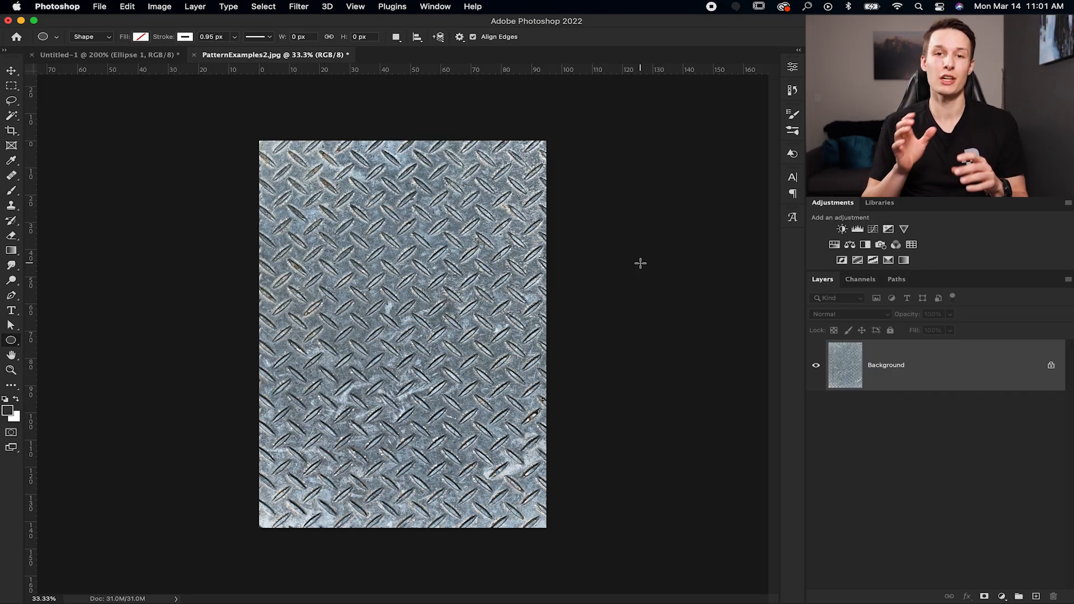
{"action": "mouse_move", "coordinate": [617, 318]}
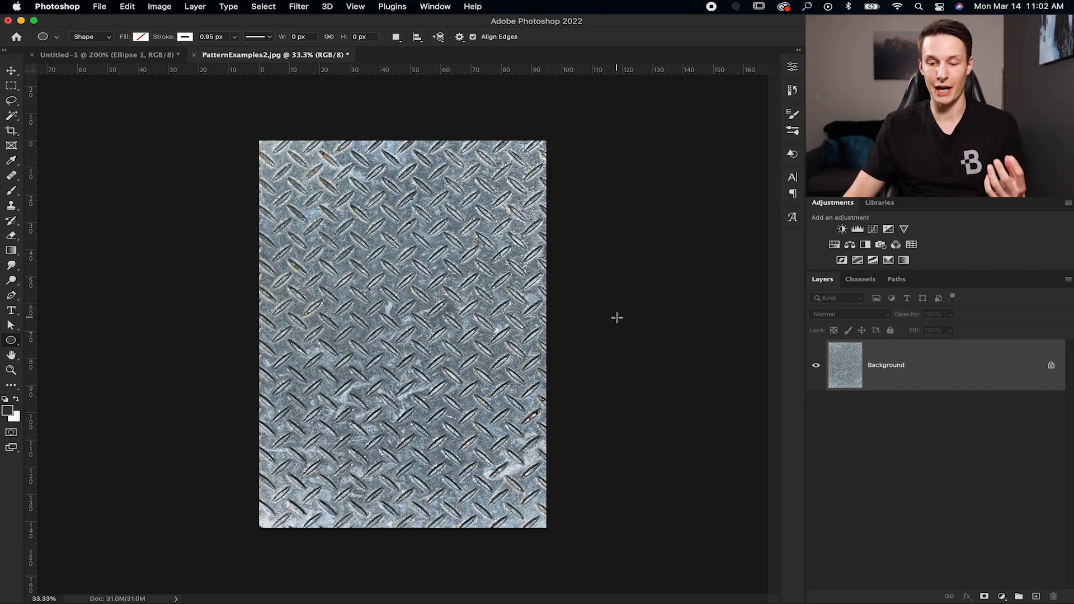
Duplicate the metal tread-plate layer with Cmd+J and start the Offset filter
{"action": "key", "text": "cmd+j"}
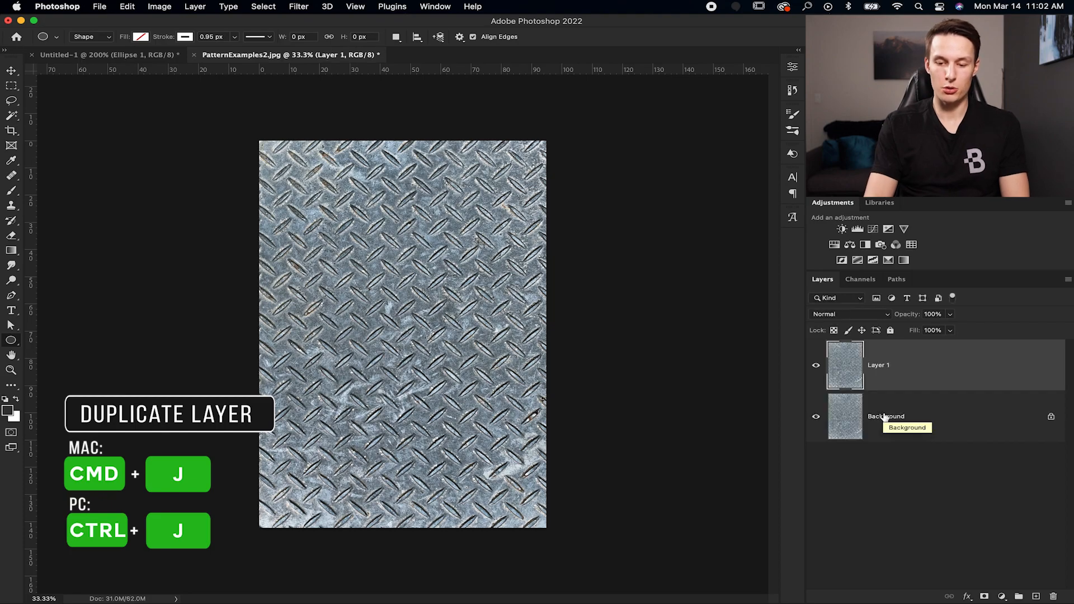
{"action": "left_click", "coordinate": [298, 7]}
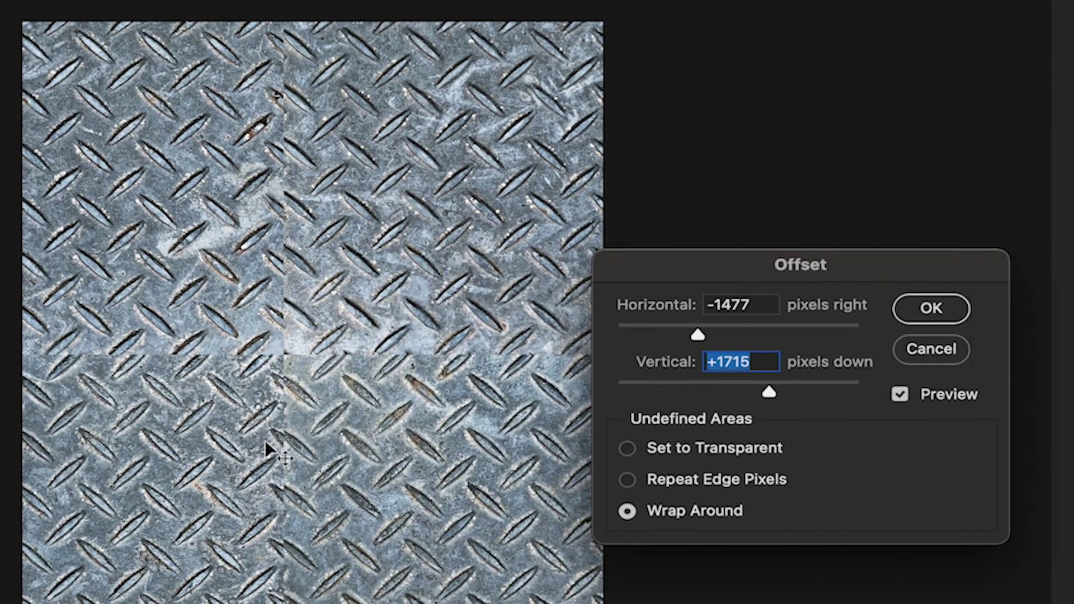
{"action": "mouse_move", "coordinate": [774, 398]}
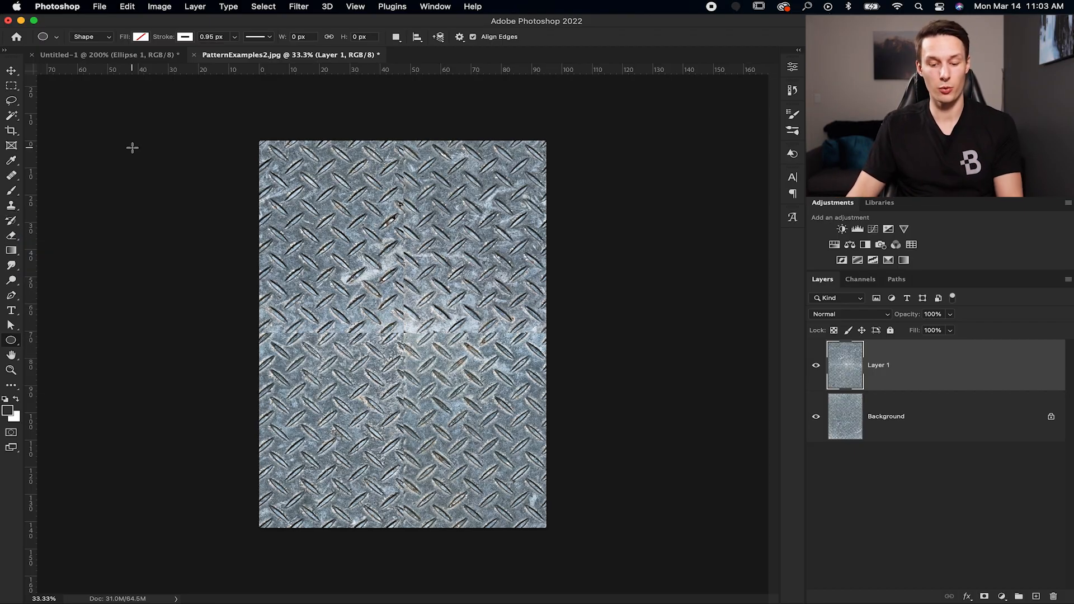
Draw a rectangular marquee over the seam strip and bring up its context menu
{"action": "key", "text": "m"}
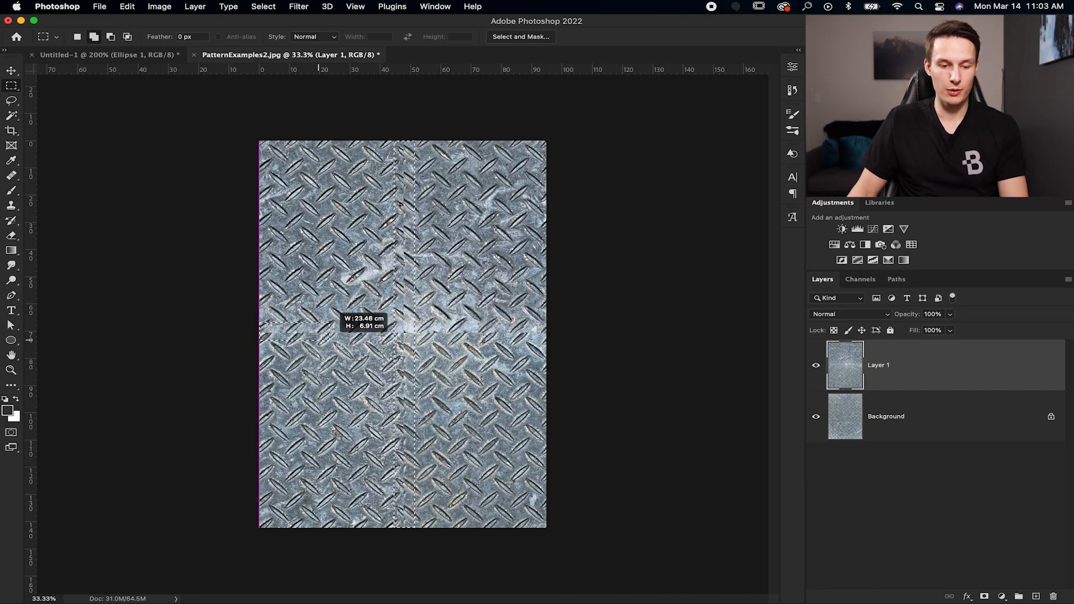
{"action": "left_click_drag", "start_coordinate": [400, 336], "coordinate": [561, 341]}
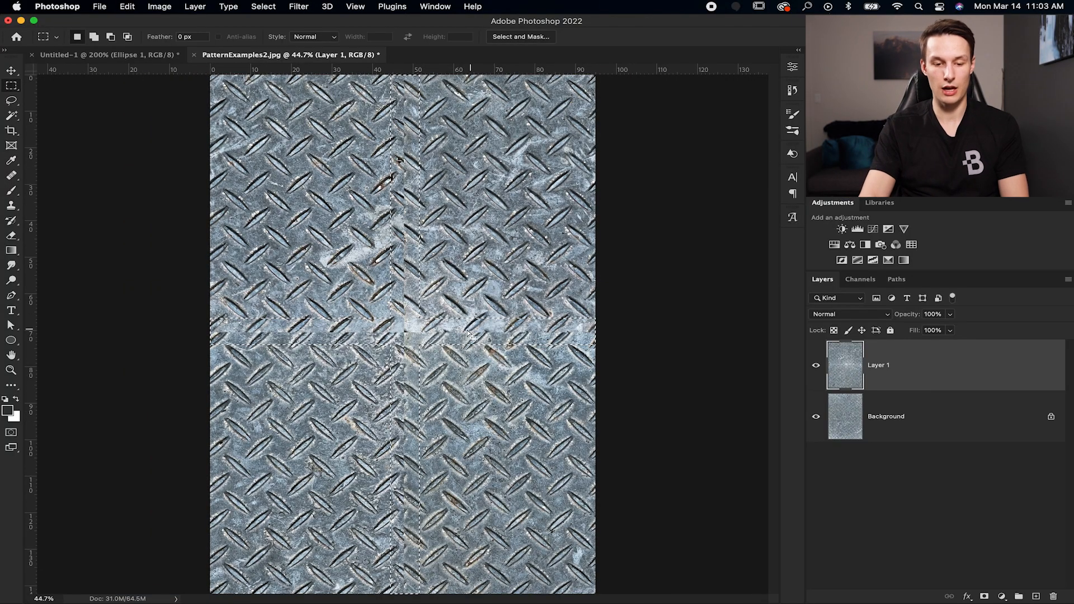
{"action": "right_click", "coordinate": [413, 334]}
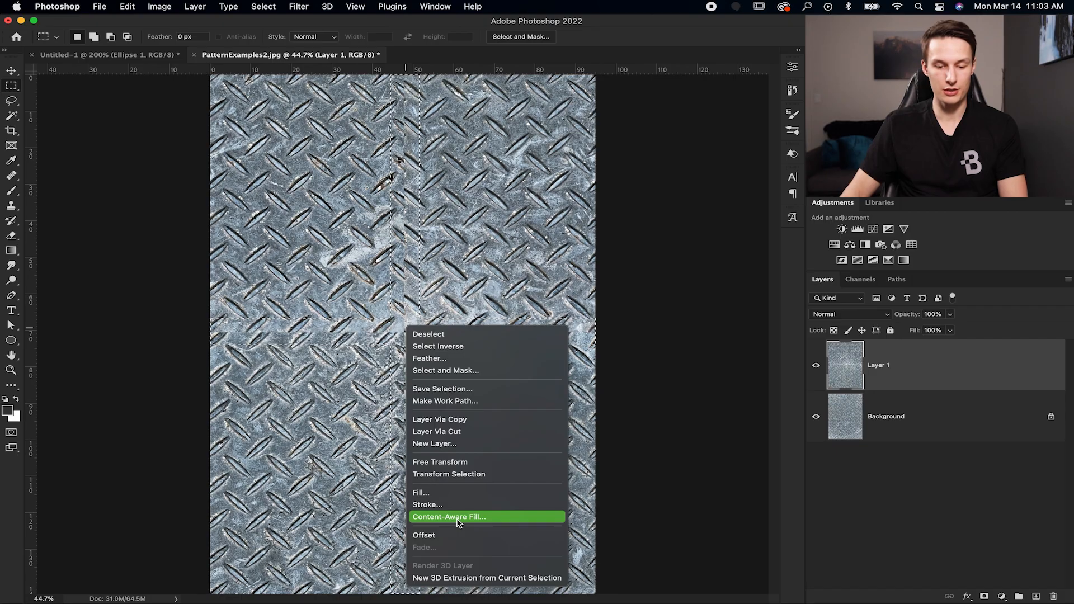
Content-Aware Fill the selected seam bands and apply the result
{"action": "left_click", "coordinate": [448, 517]}
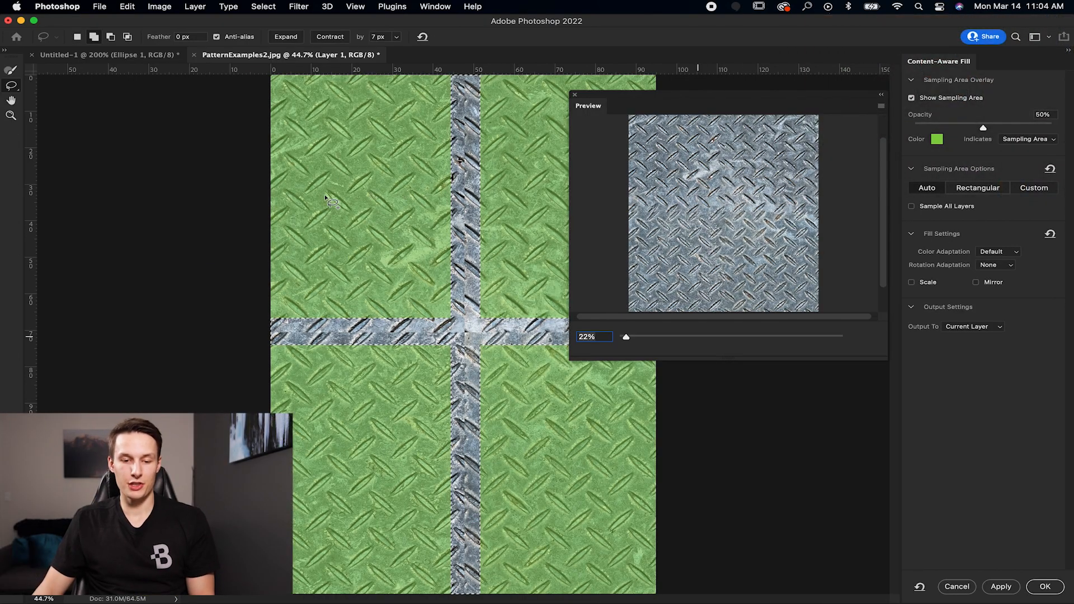
{"action": "mouse_move", "coordinate": [350, 214]}
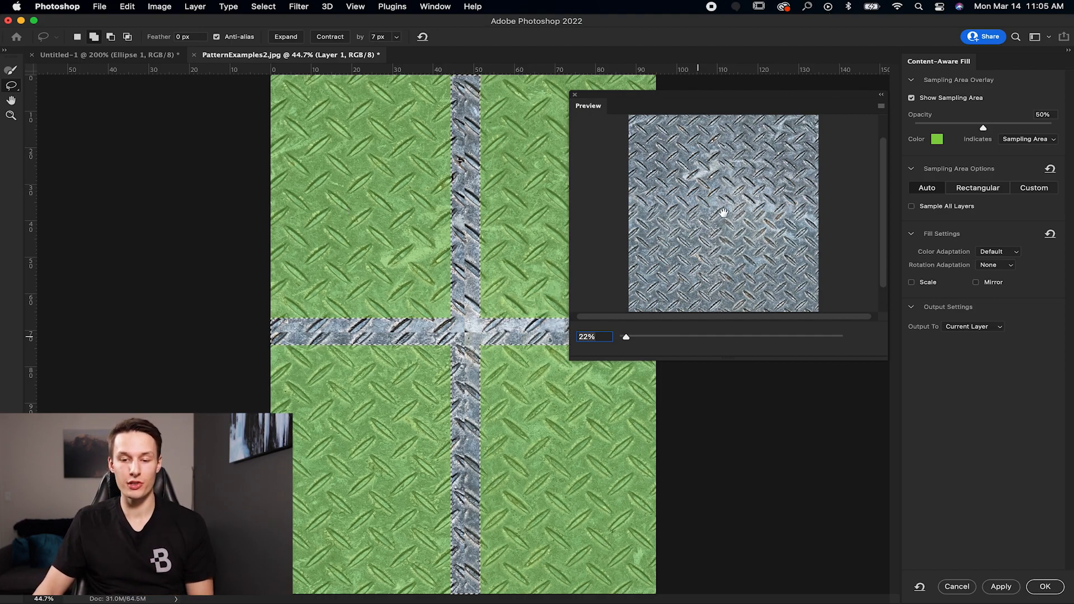
{"action": "mouse_move", "coordinate": [726, 194]}
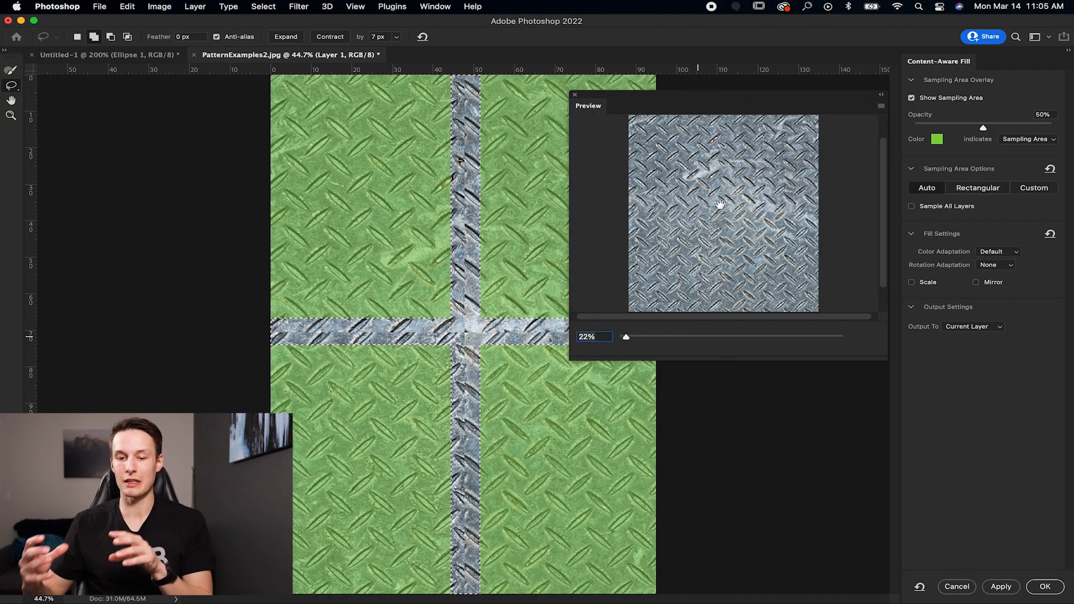
{"action": "mouse_move", "coordinate": [676, 237]}
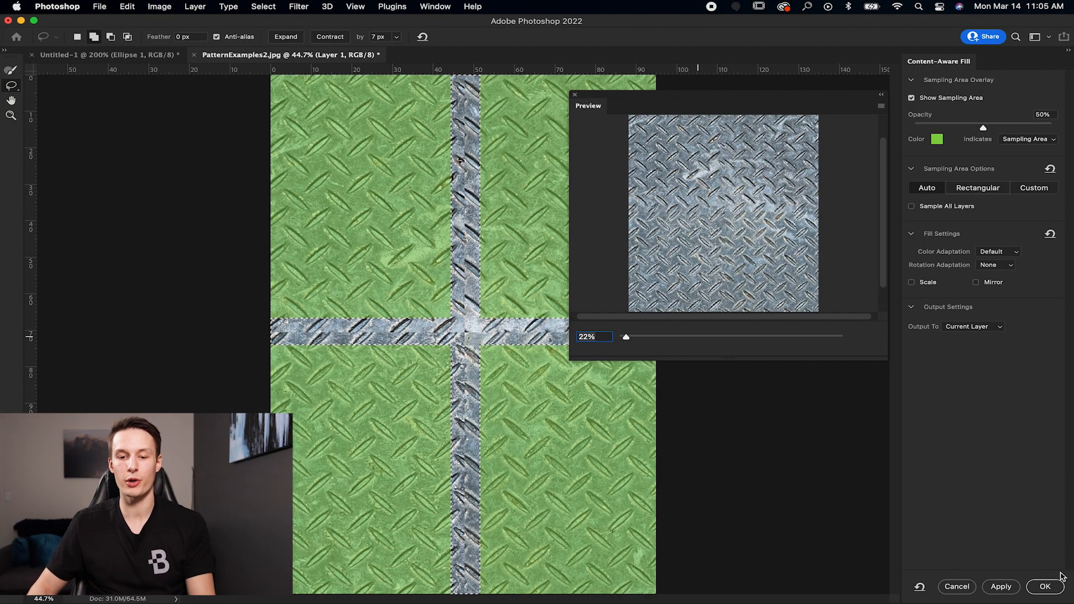
{"action": "left_click", "coordinate": [1046, 587]}
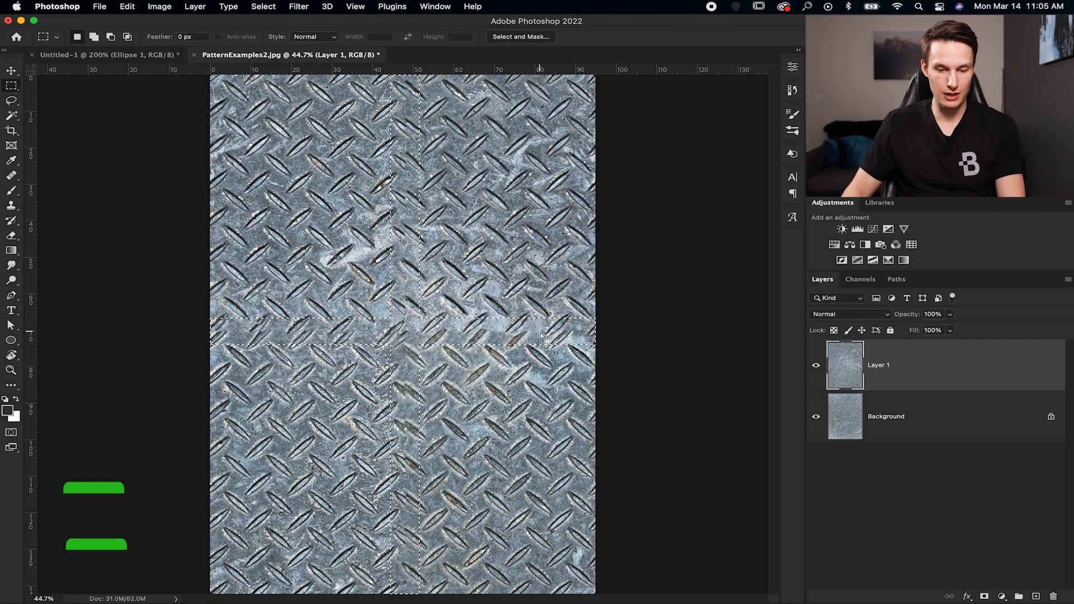
Deselect the seams and set up the Clone Stamp tool at 100% opacity
{"action": "key", "text": "Cmd+D"}
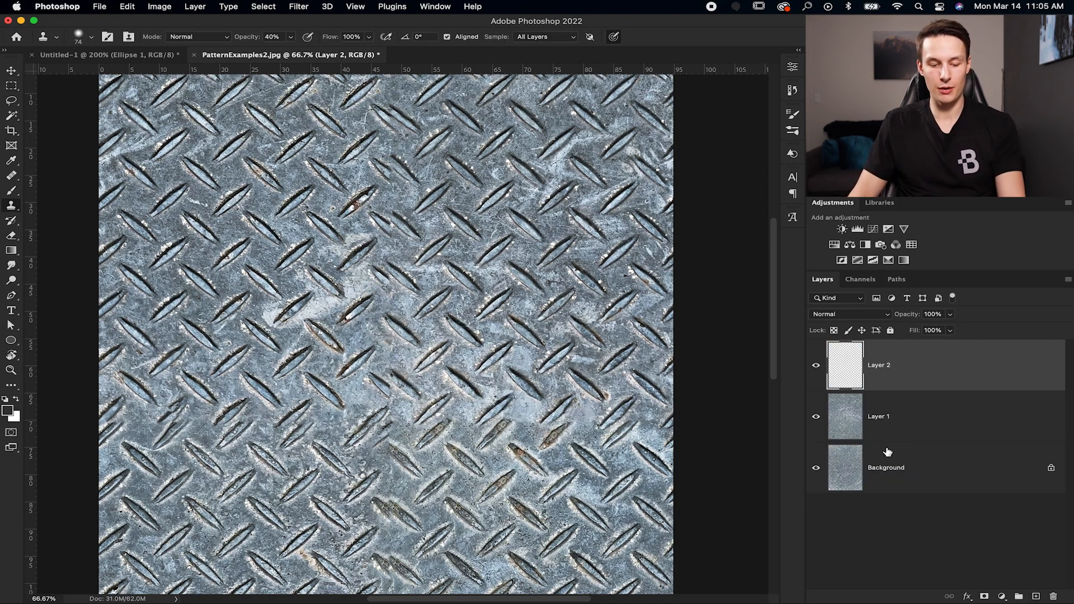
{"action": "key", "text": "s"}
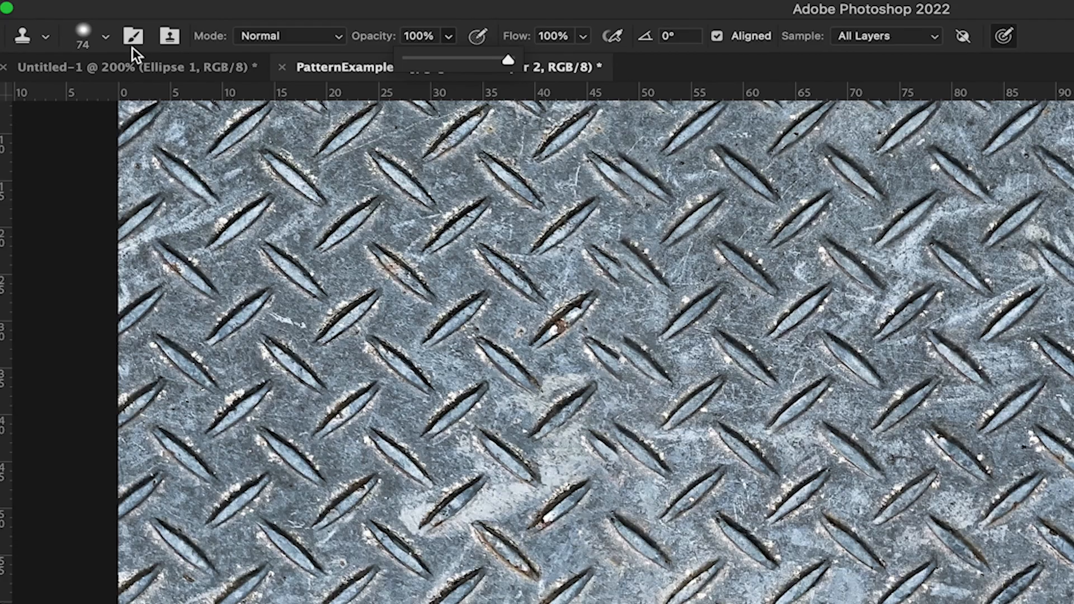
{"action": "left_click", "coordinate": [105, 33]}
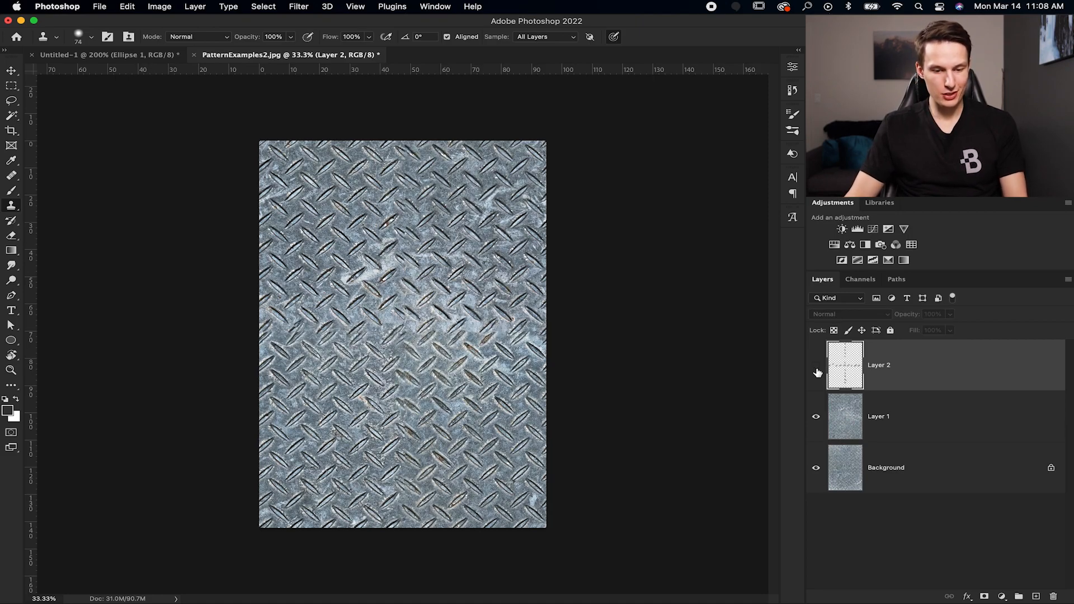
{"action": "mouse_move", "coordinate": [816, 372]}
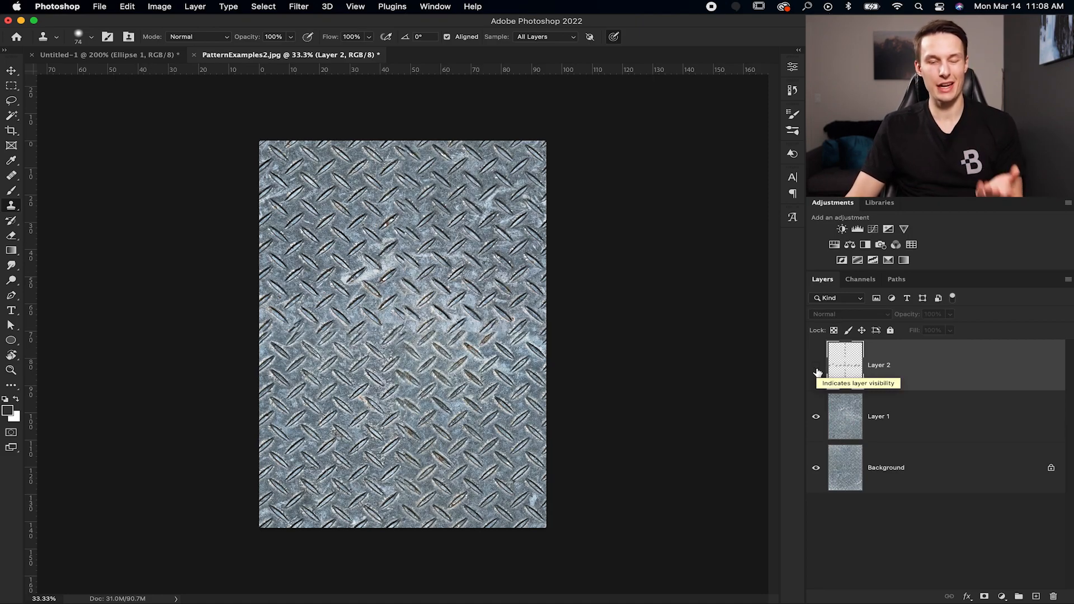
Toggle Layer 2 to compare, merge it with Cmd+E, and define the texture as a pattern
{"action": "left_click", "coordinate": [816, 365]}
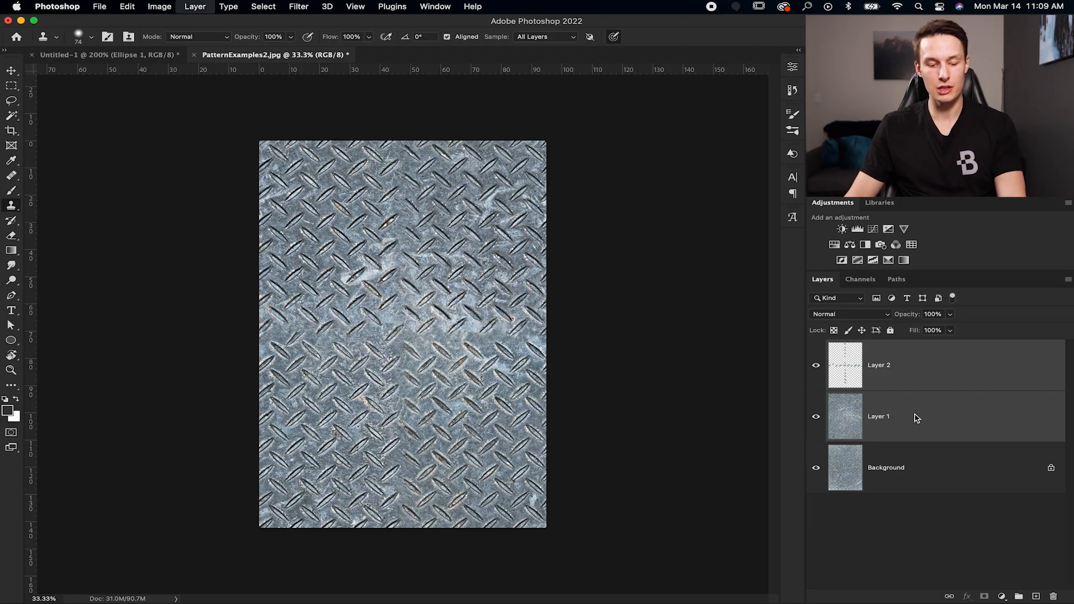
{"action": "key", "text": "cmd+e"}
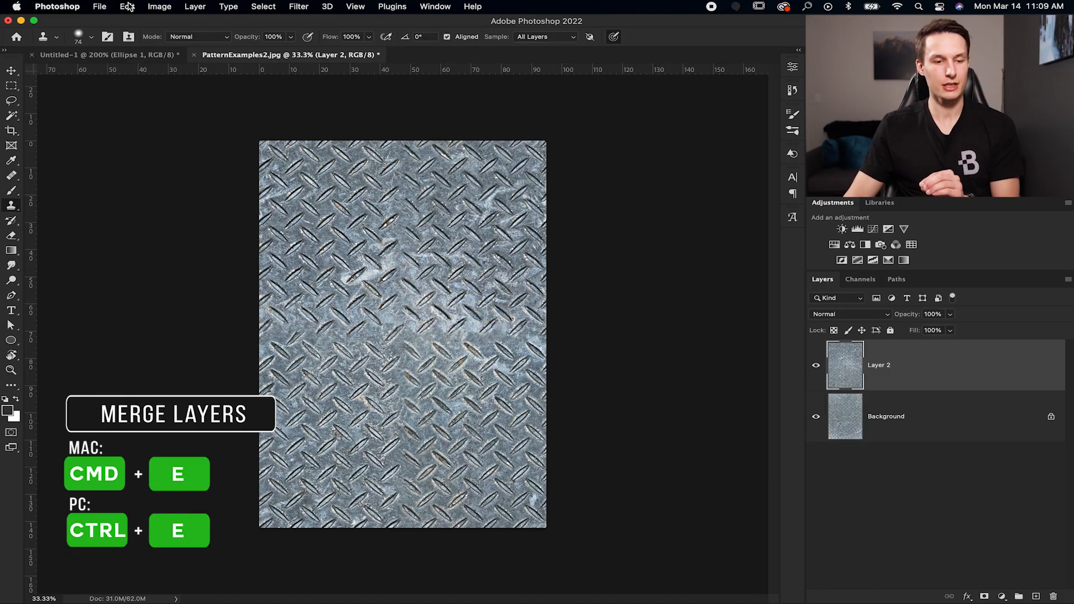
{"action": "left_click", "coordinate": [123, 6]}
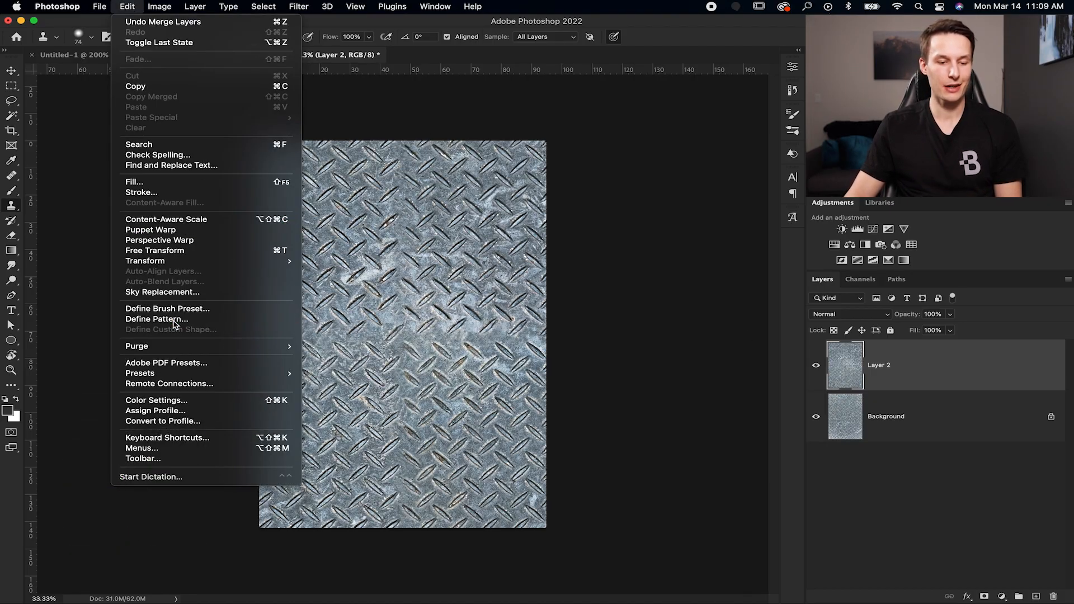
{"action": "left_click", "coordinate": [156, 319]}
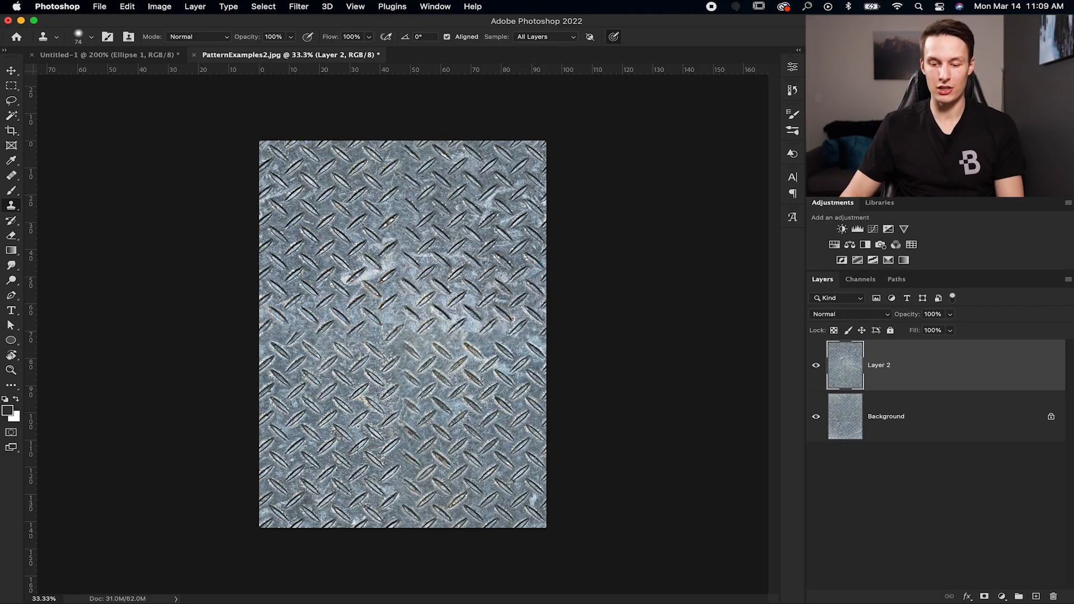
Drag out a large ellipse and fill it with the diamond-plate pattern at 67% scale
{"action": "left_click_drag", "start_coordinate": [297, 232], "coordinate": [519, 433]}
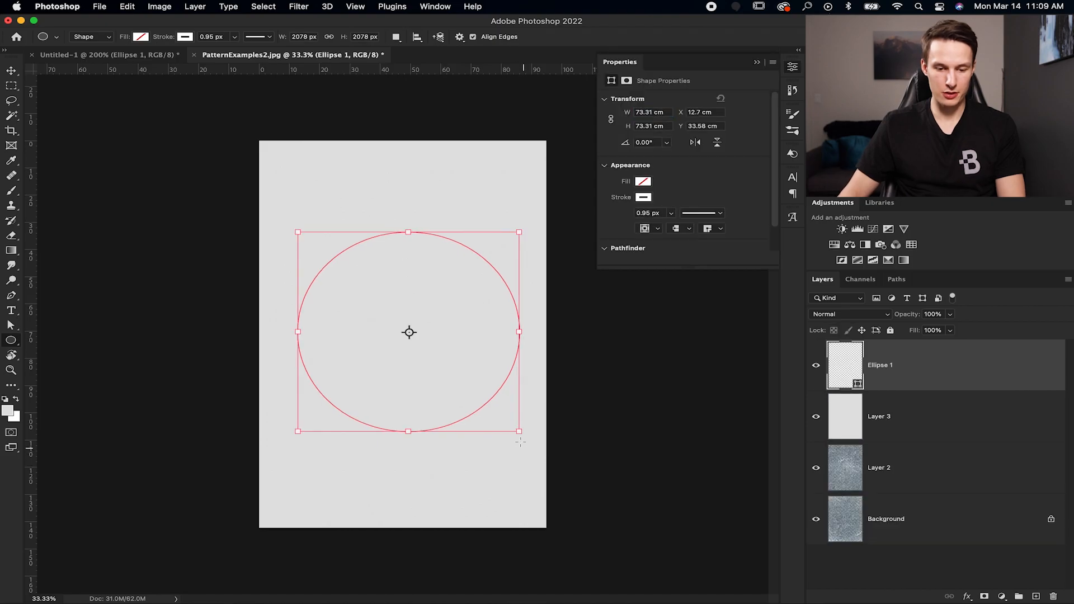
{"action": "left_click", "coordinate": [116, 36]}
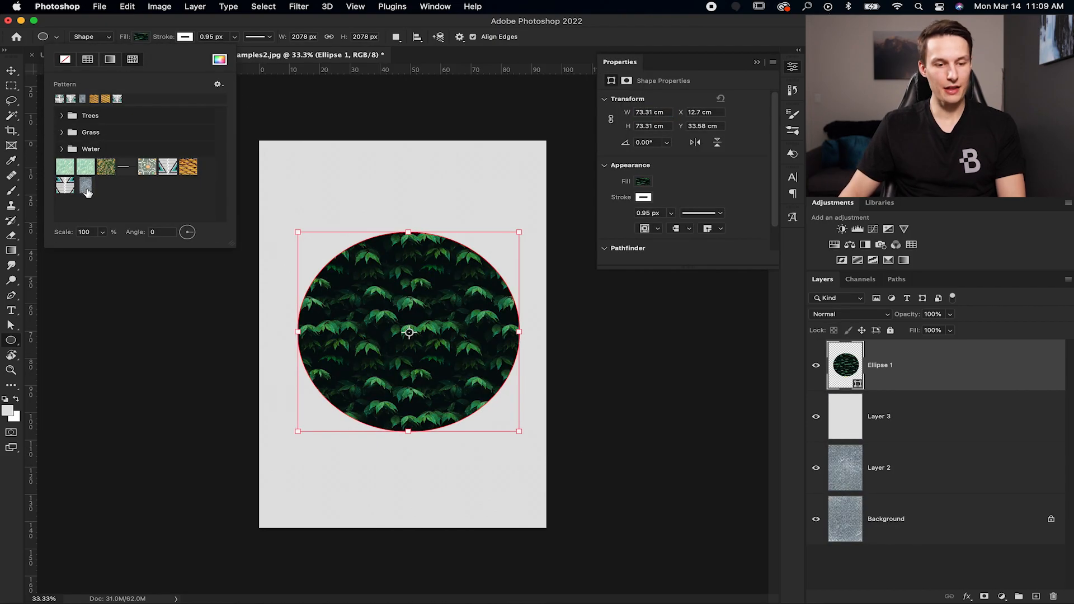
{"action": "left_click", "coordinate": [85, 186]}
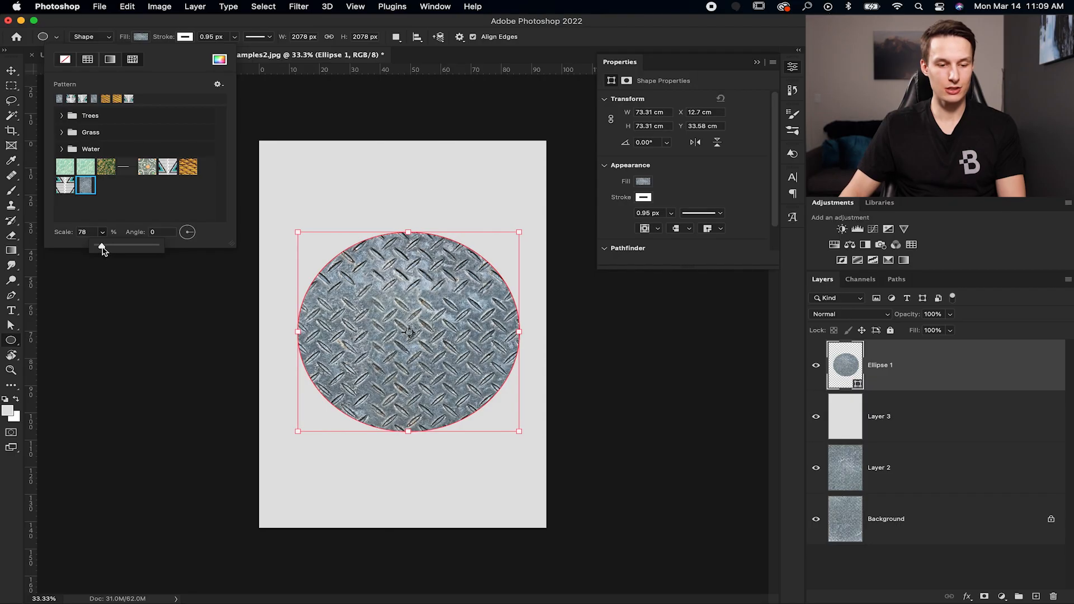
{"action": "left_click_drag", "start_coordinate": [127, 245], "coordinate": [101, 245]}
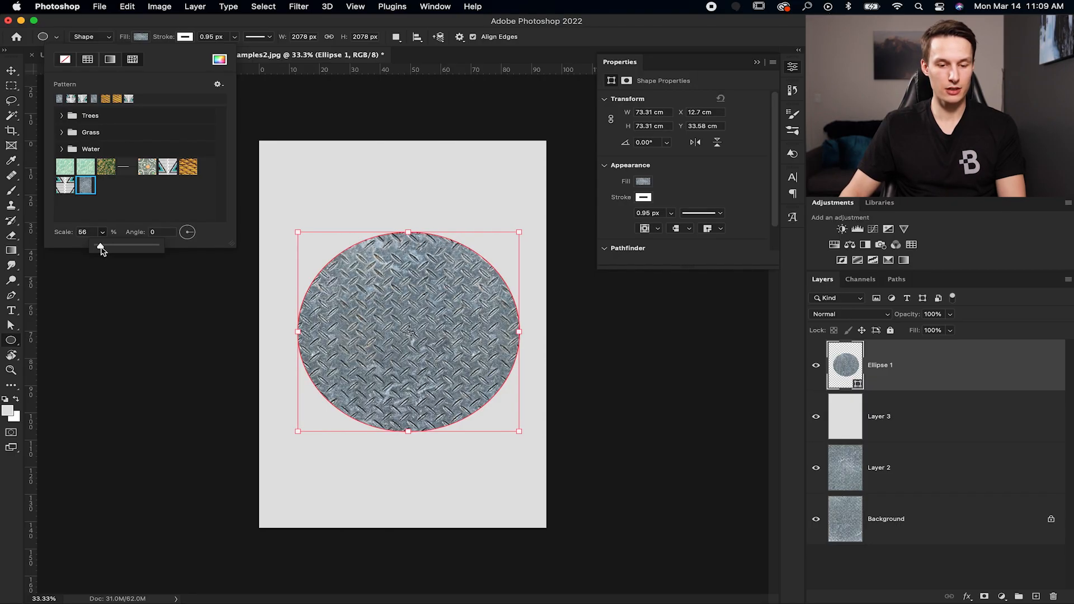
{"action": "left_click_drag", "start_coordinate": [100, 245], "coordinate": [110, 245]}
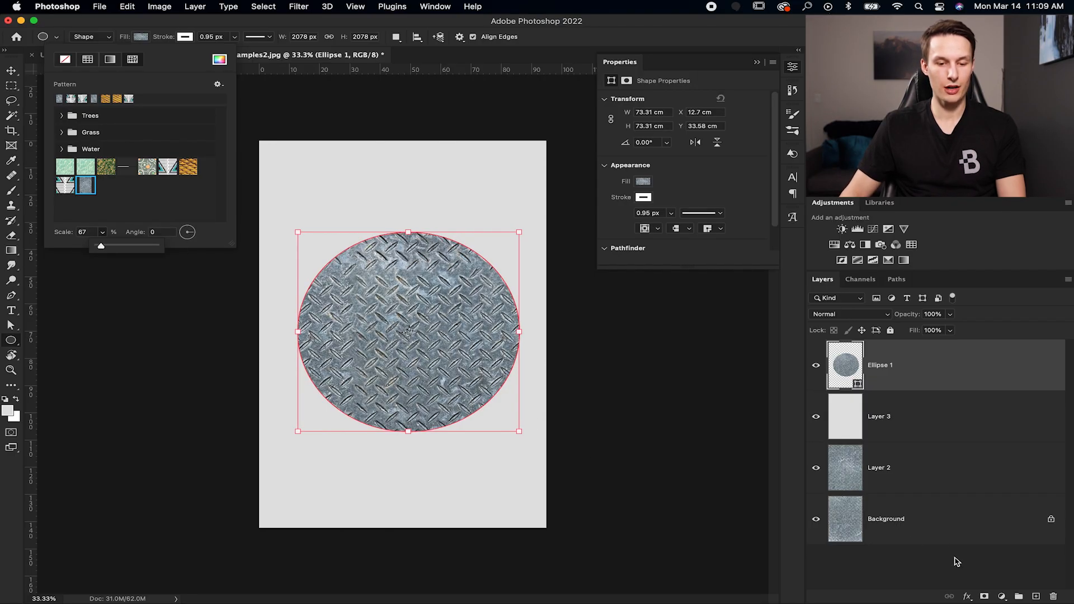